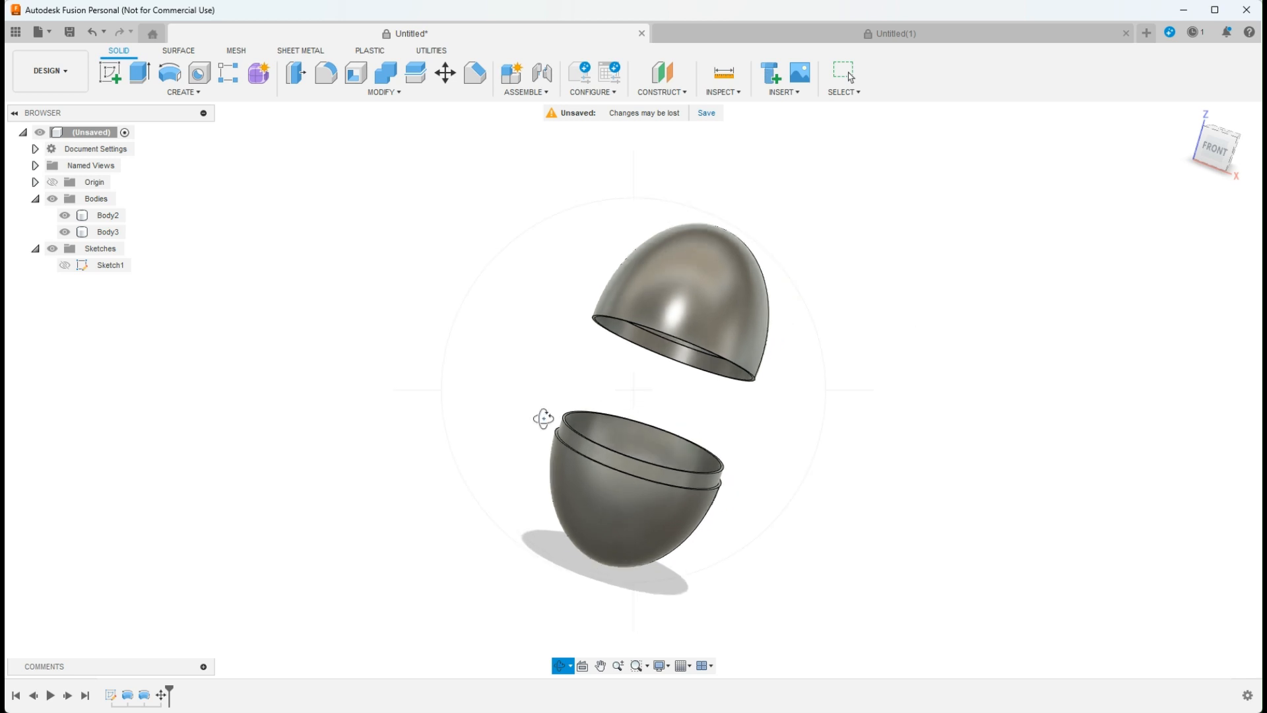
# Step: Collapse the Browser and switch to the empty Untitled(1) design
pyautogui.click(13, 112)
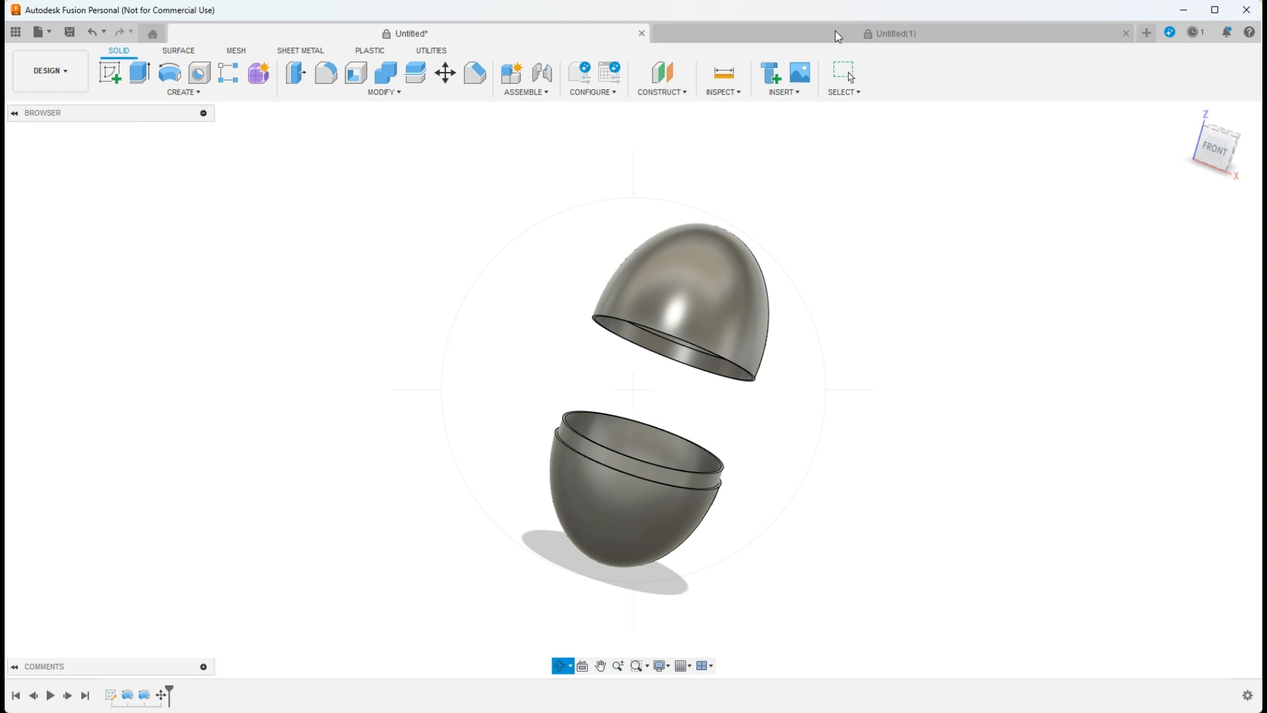
pyautogui.click(891, 33)
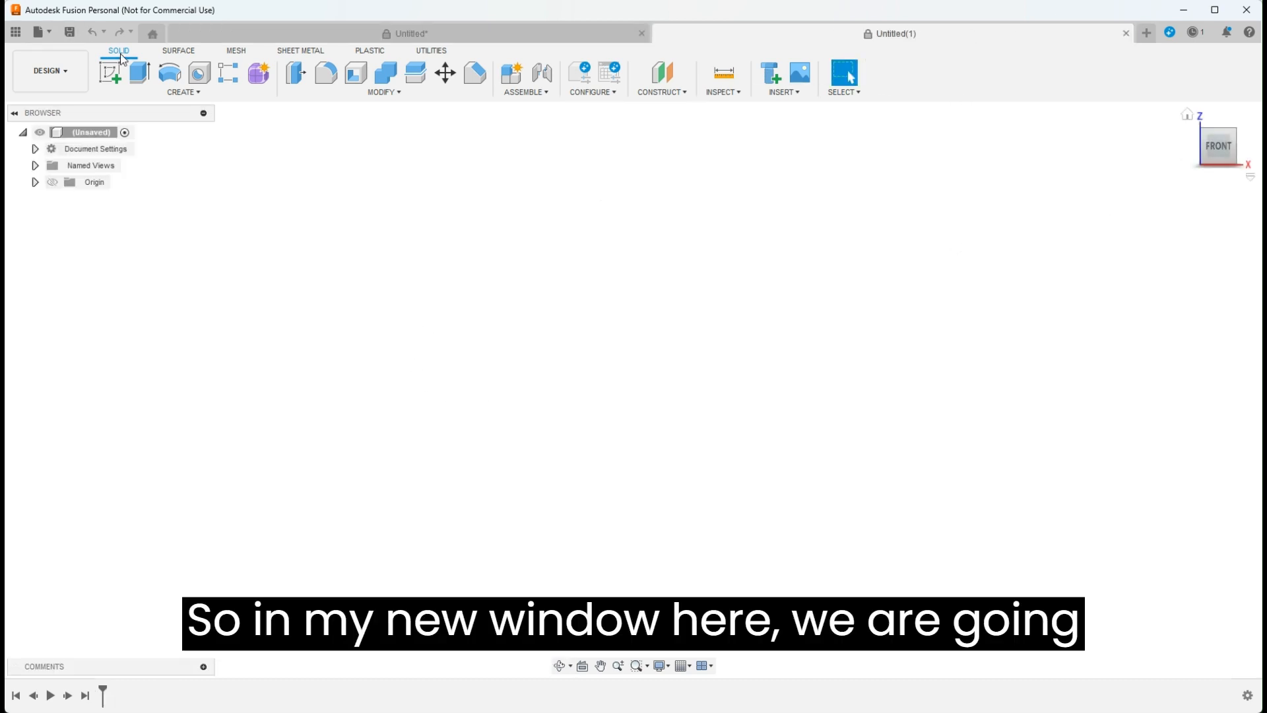
# Step: Start a sketch and draw an upright ellipse from the origin, entering axis values 100 and 80
pyautogui.click(109, 73)
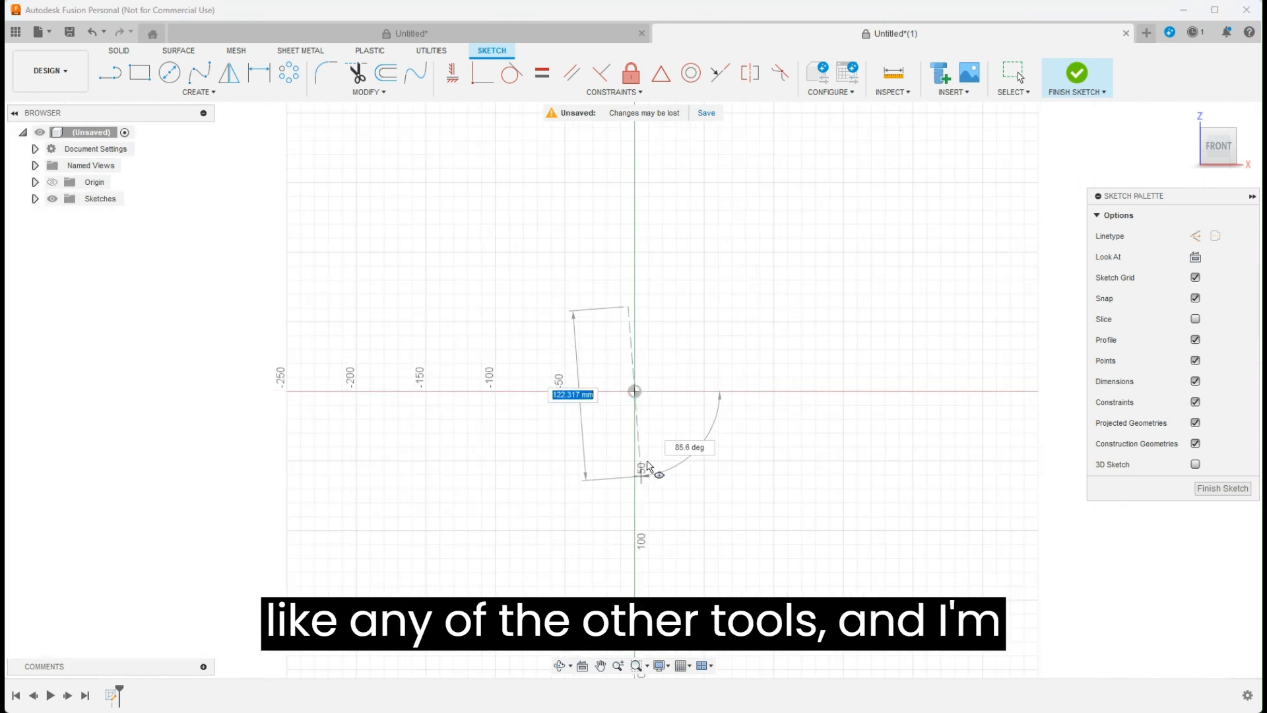
pyautogui.write('100')
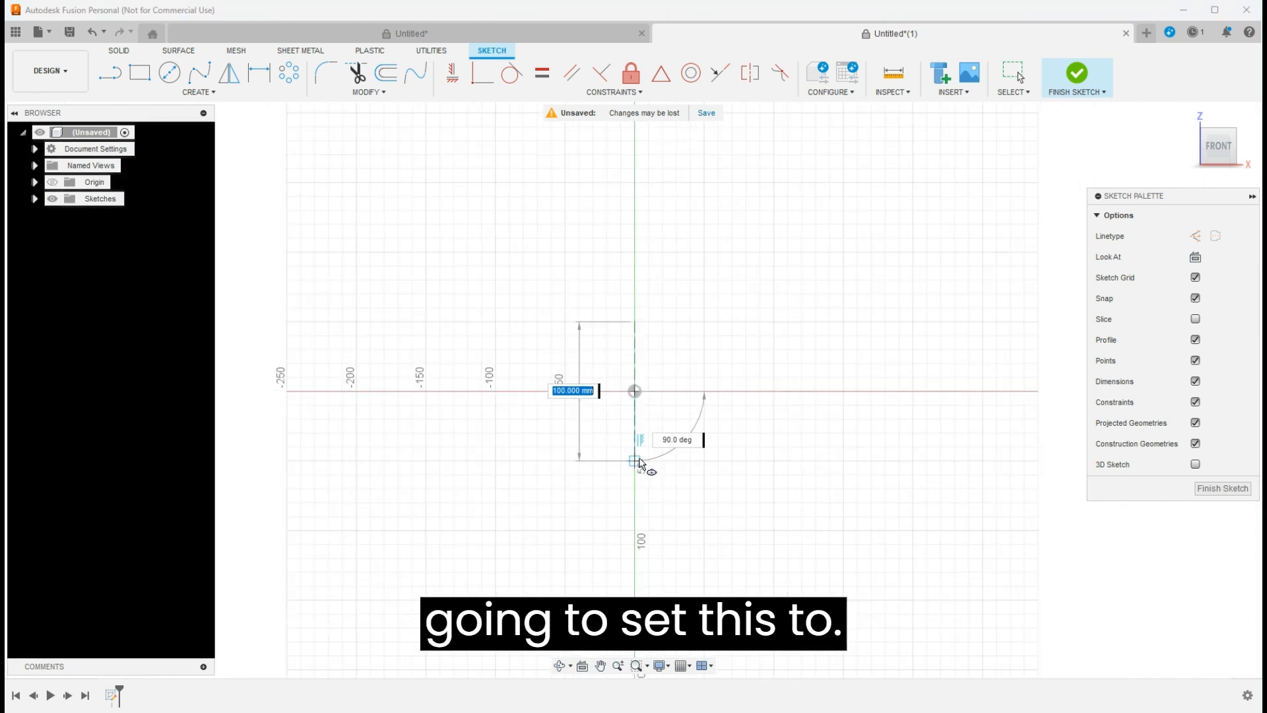
pyautogui.write('80')
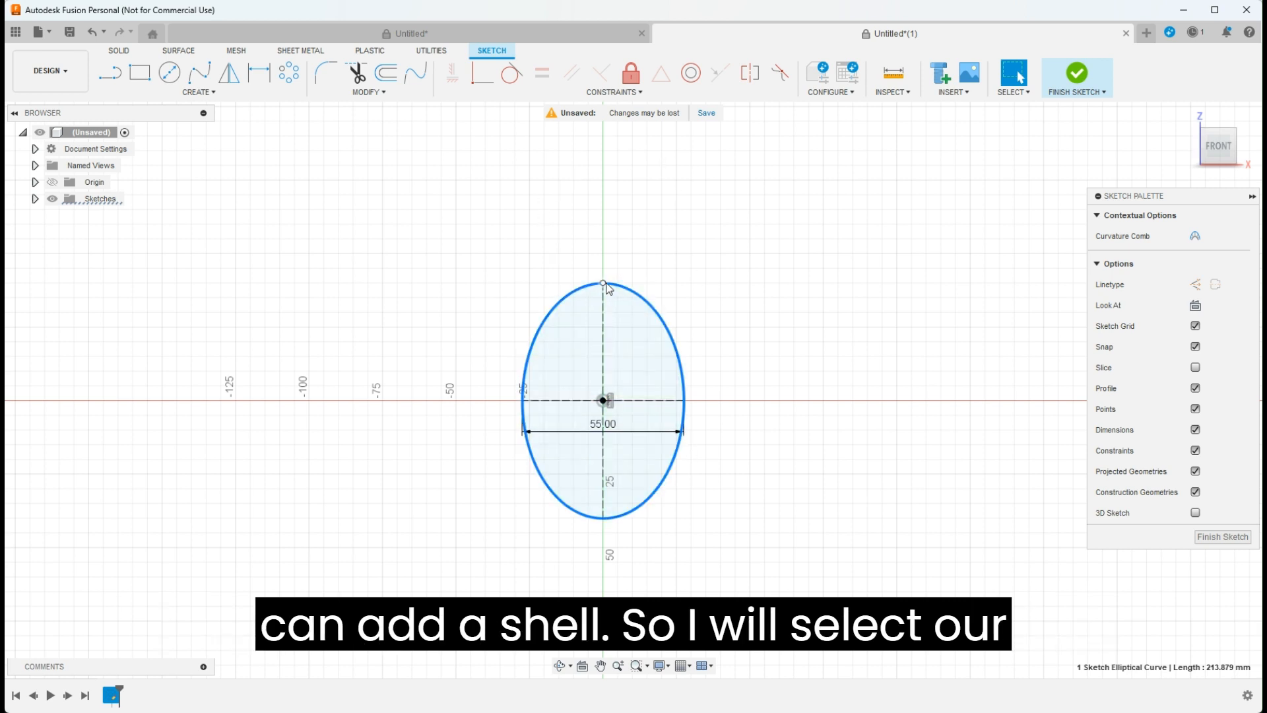
# Step: Offset the ellipse 2 mm outward to create a second, outer ellipse
pyautogui.click(386, 73)
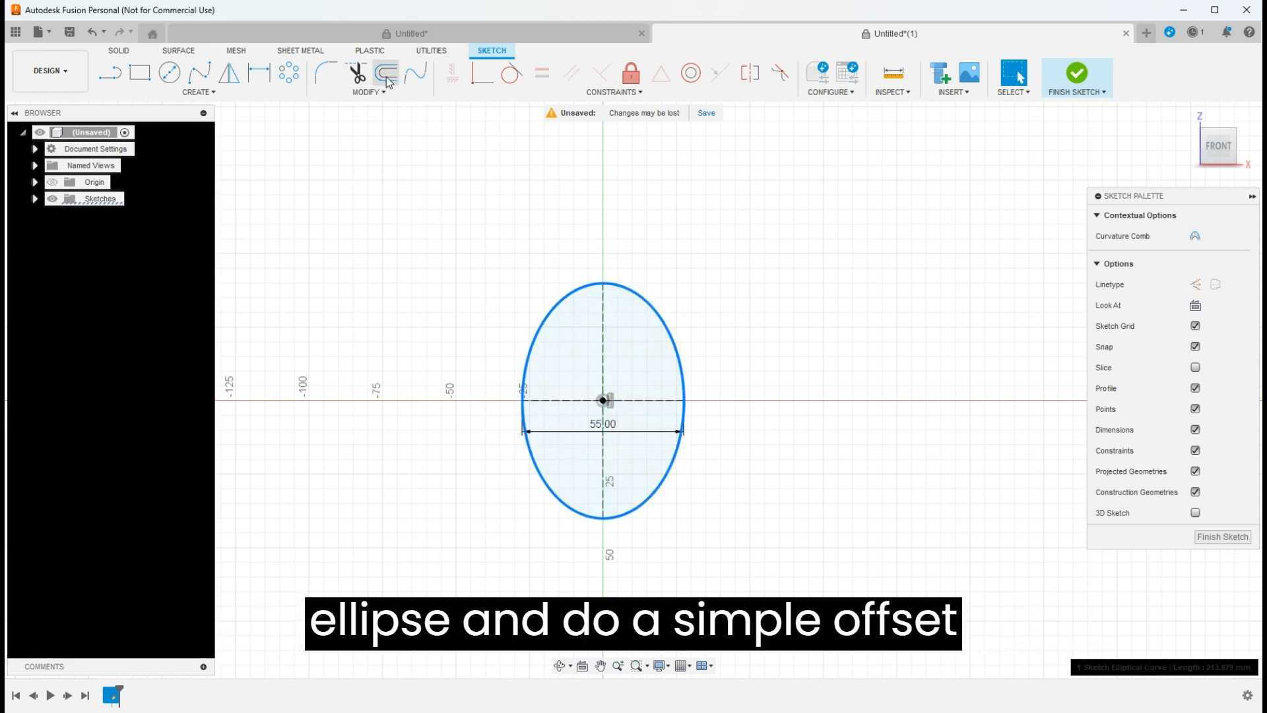
pyautogui.click(387, 72)
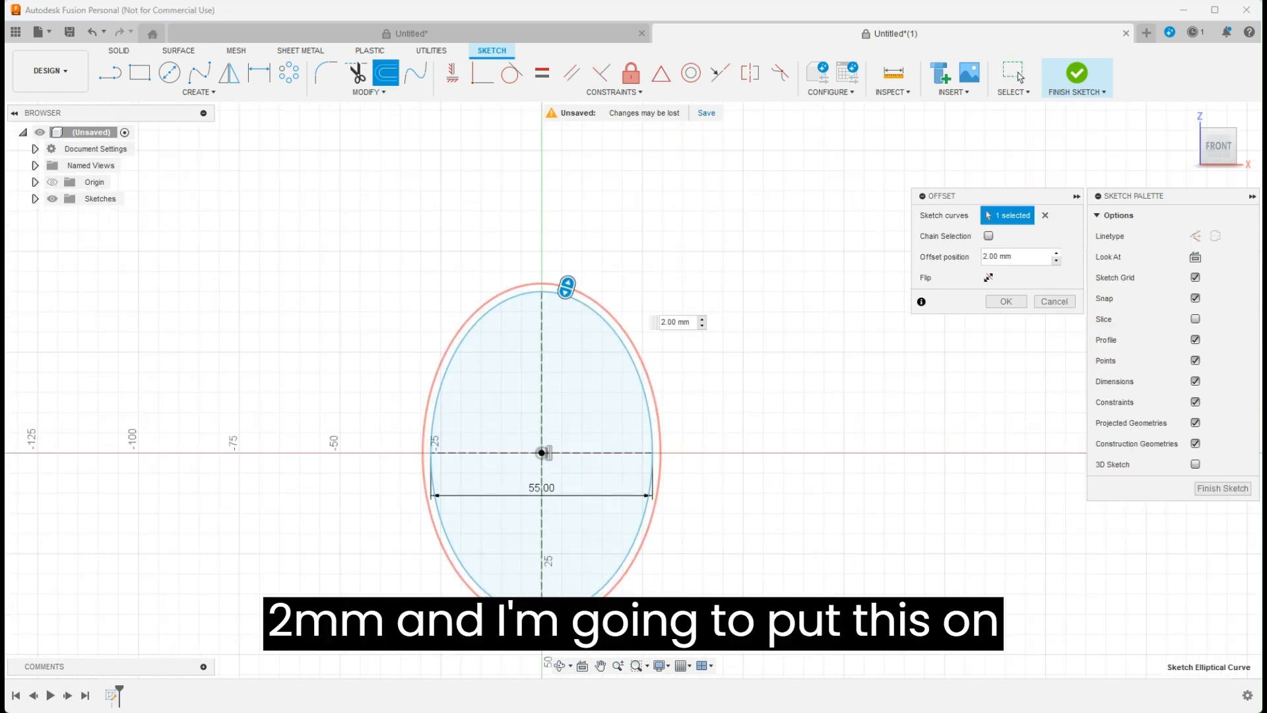
pyautogui.moveTo(574, 458)
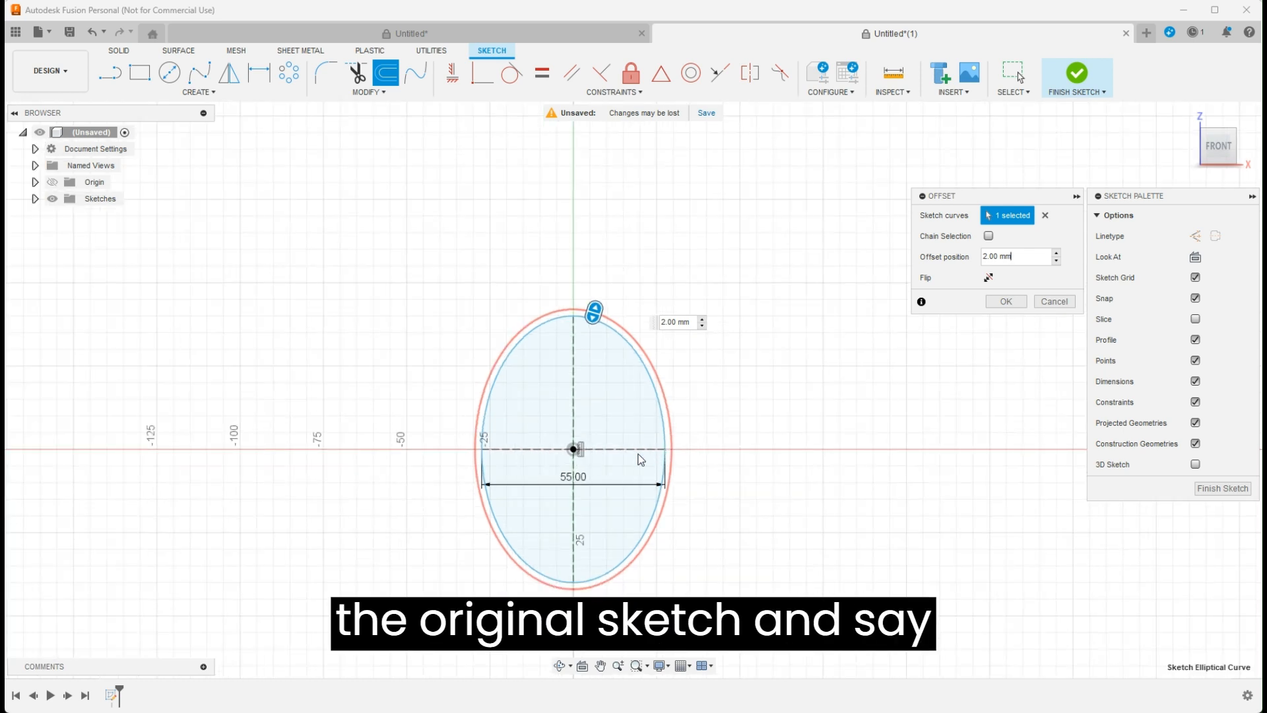
pyautogui.click(1004, 300)
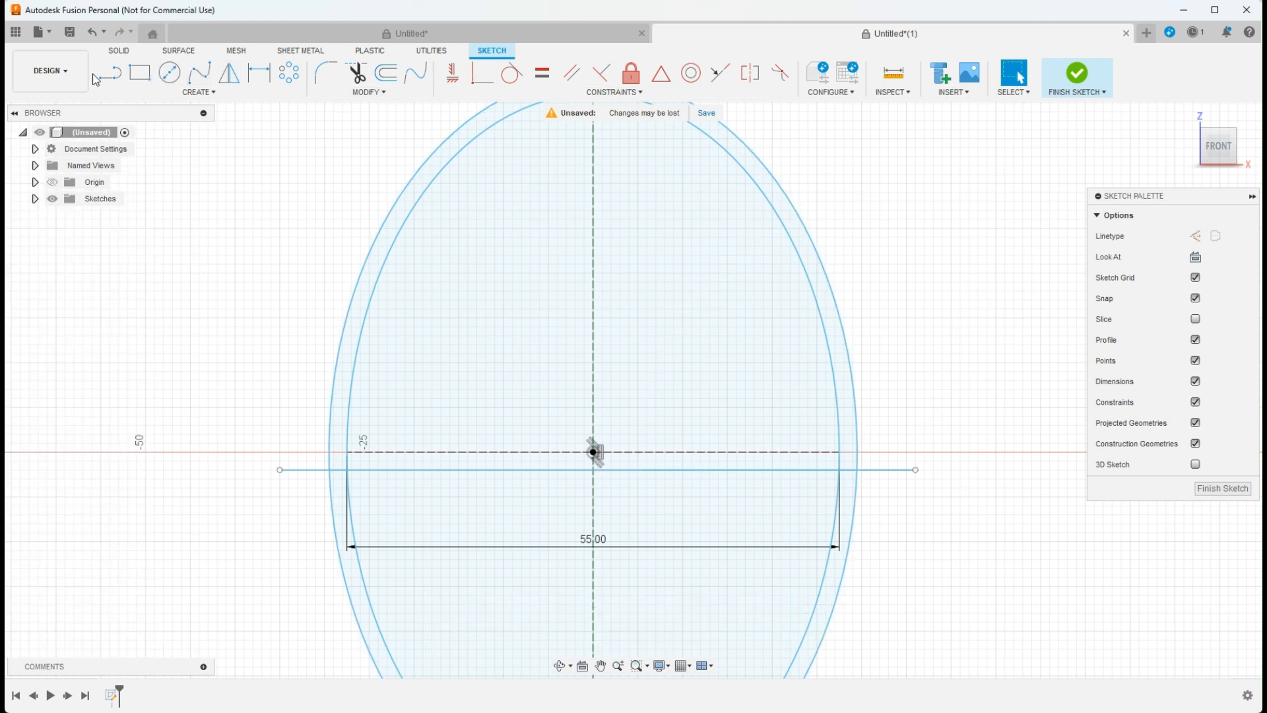
# Step: Draw the stepped lip with the Line tool: 1 mm horizontally, then 3 mm vertically
pyautogui.click(107, 73)
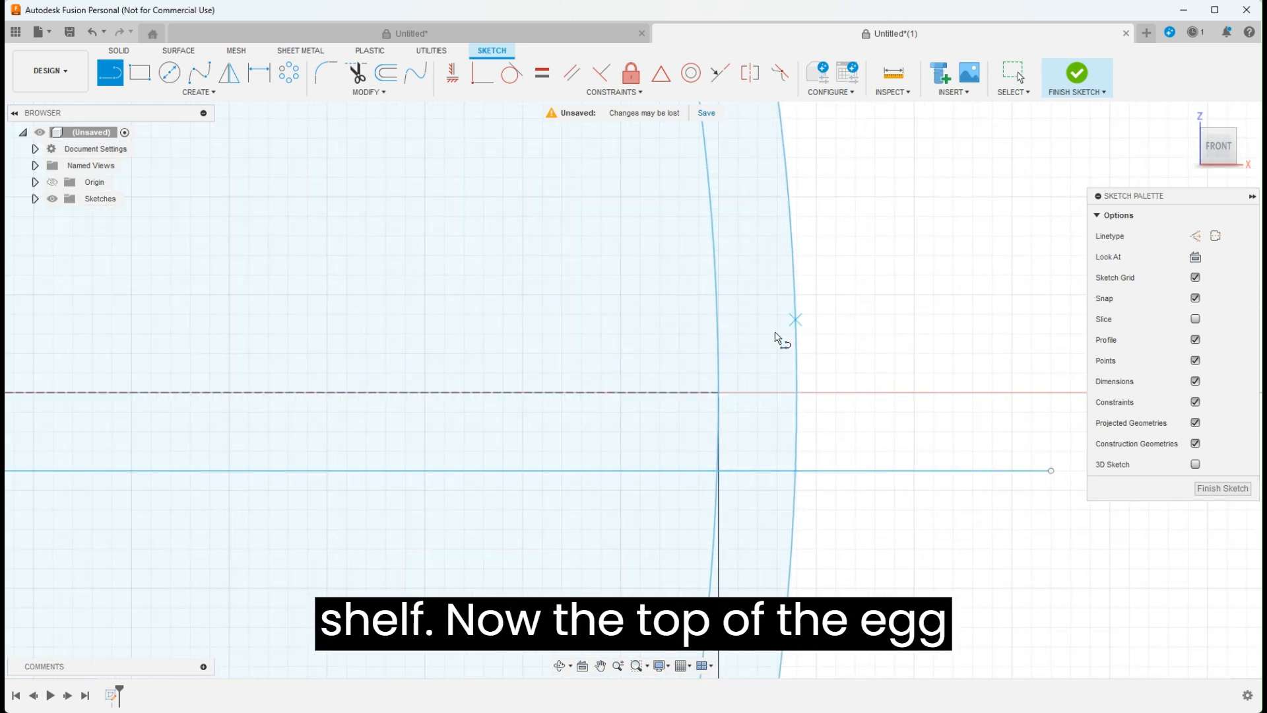
pyautogui.moveTo(764, 471)
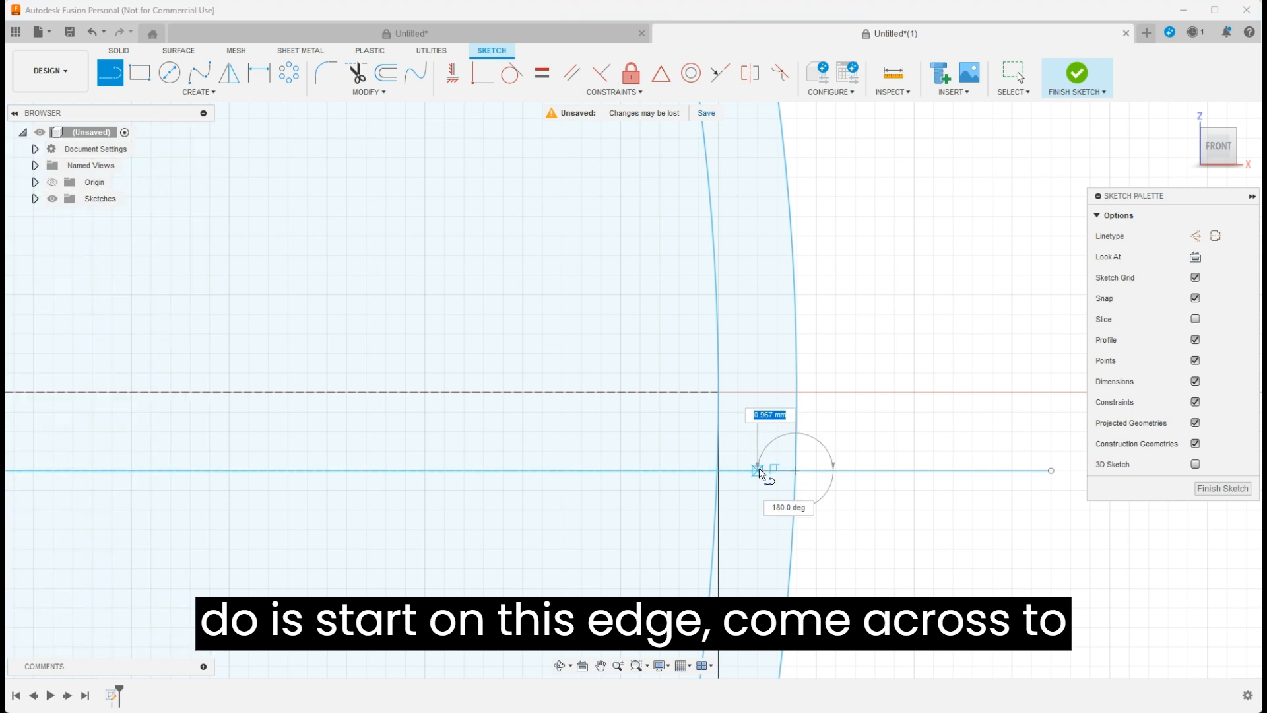
pyautogui.write('1.00')
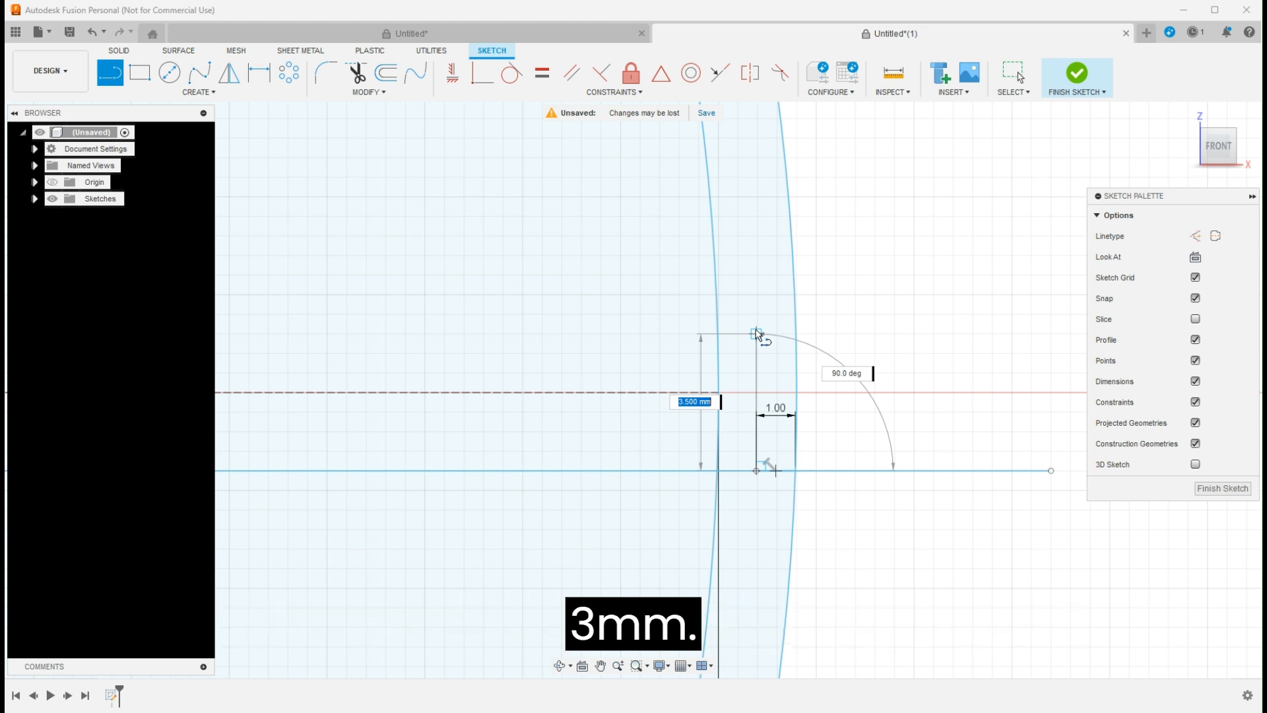
pyautogui.write('3.000')
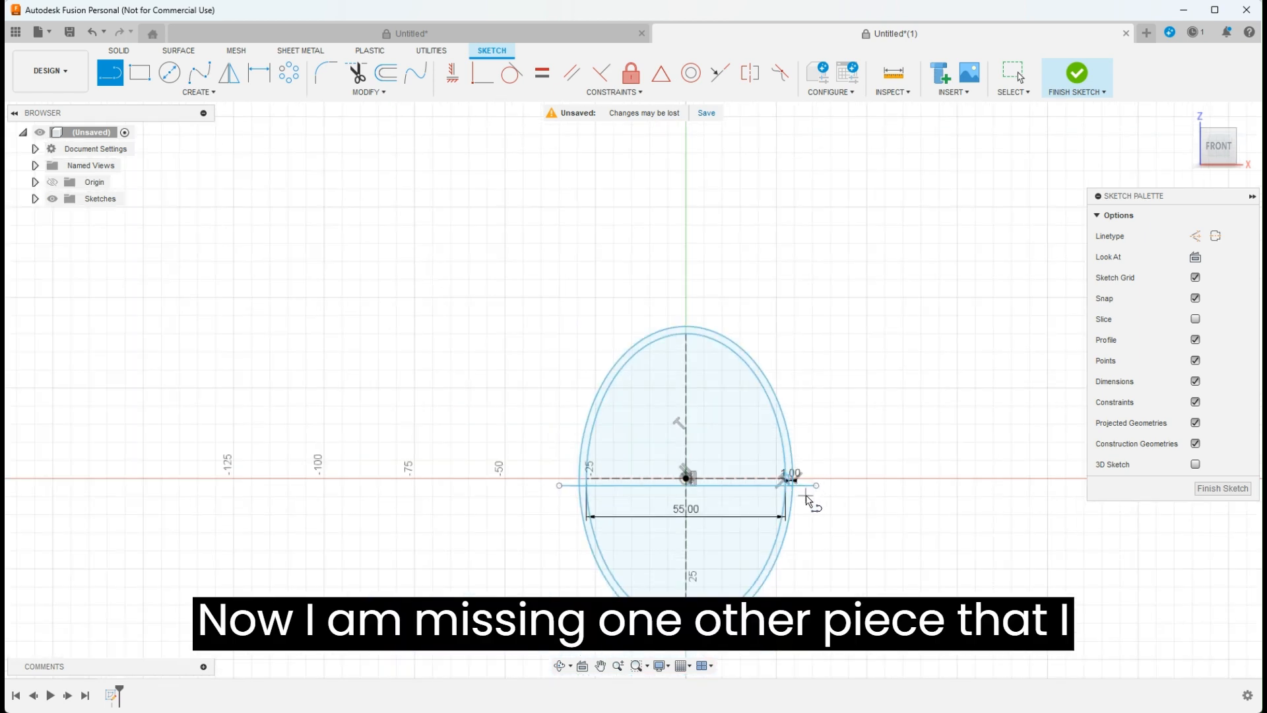
# Step: Draw the vertical centre-axis line and finish the sketch
pyautogui.scroll(-3)
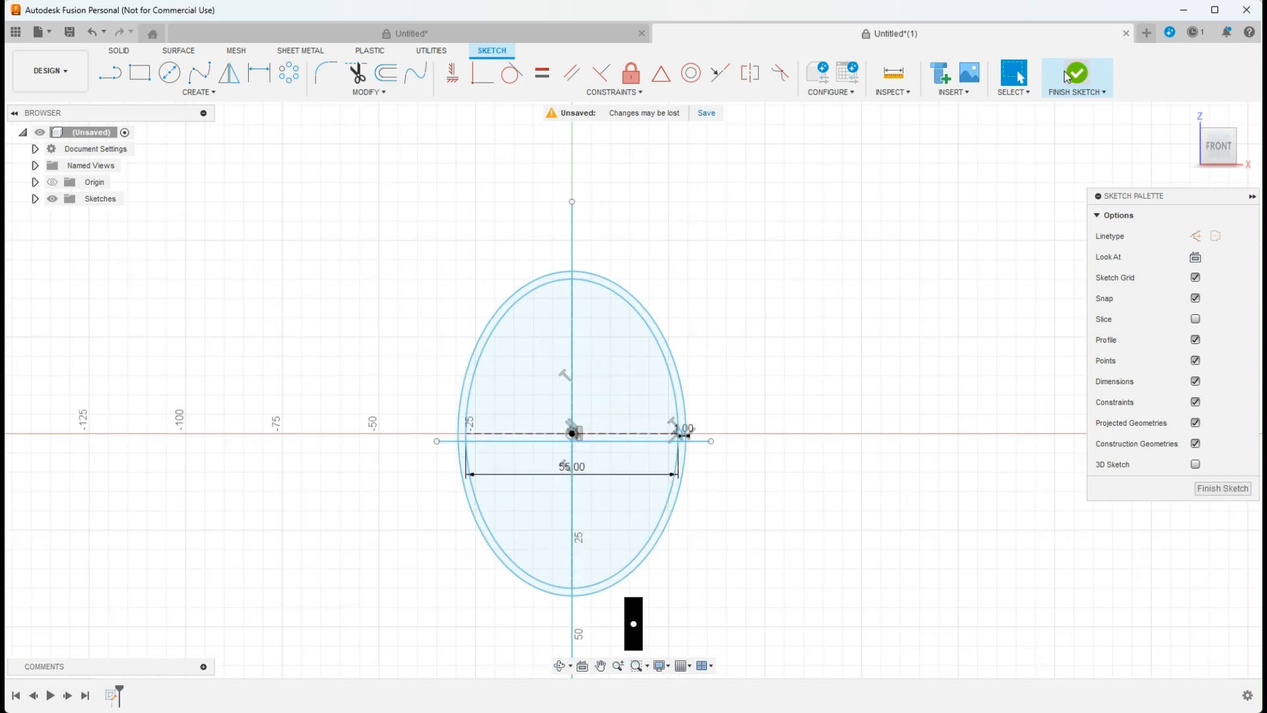
pyautogui.click(1076, 71)
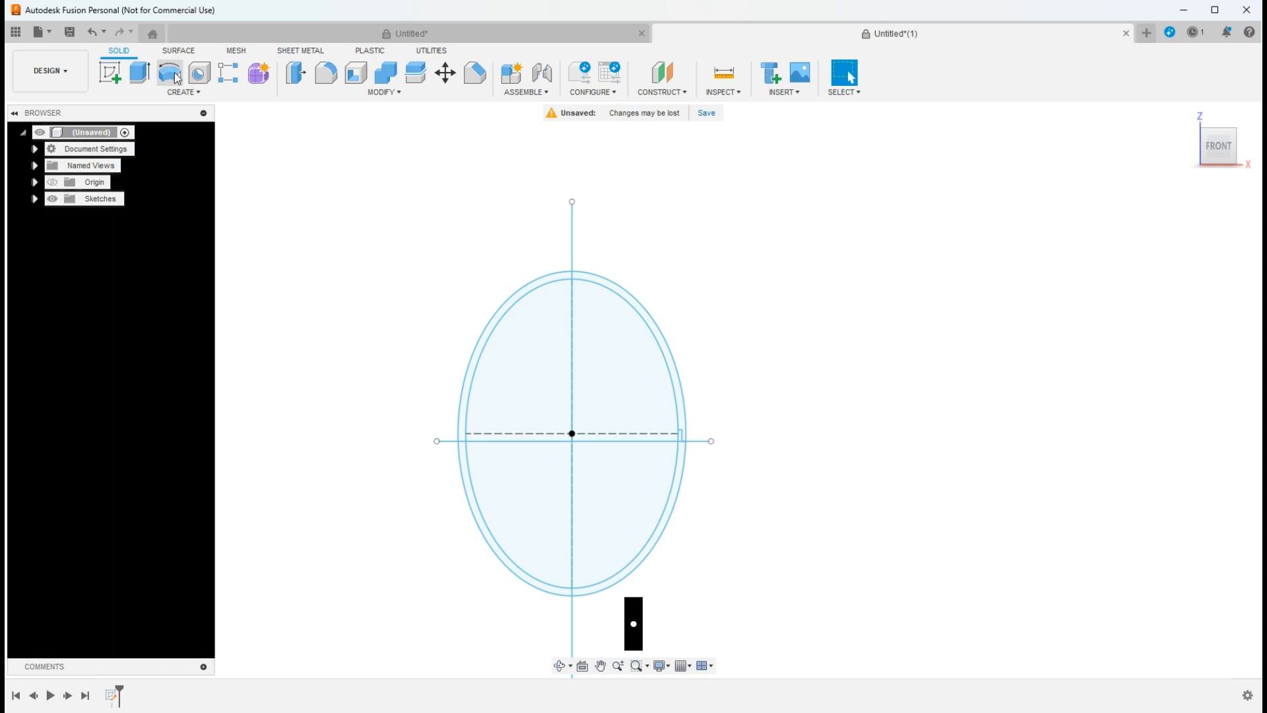
# Step: Revolve the upper shell profile a full turn into a new solid body
pyautogui.click(184, 91)
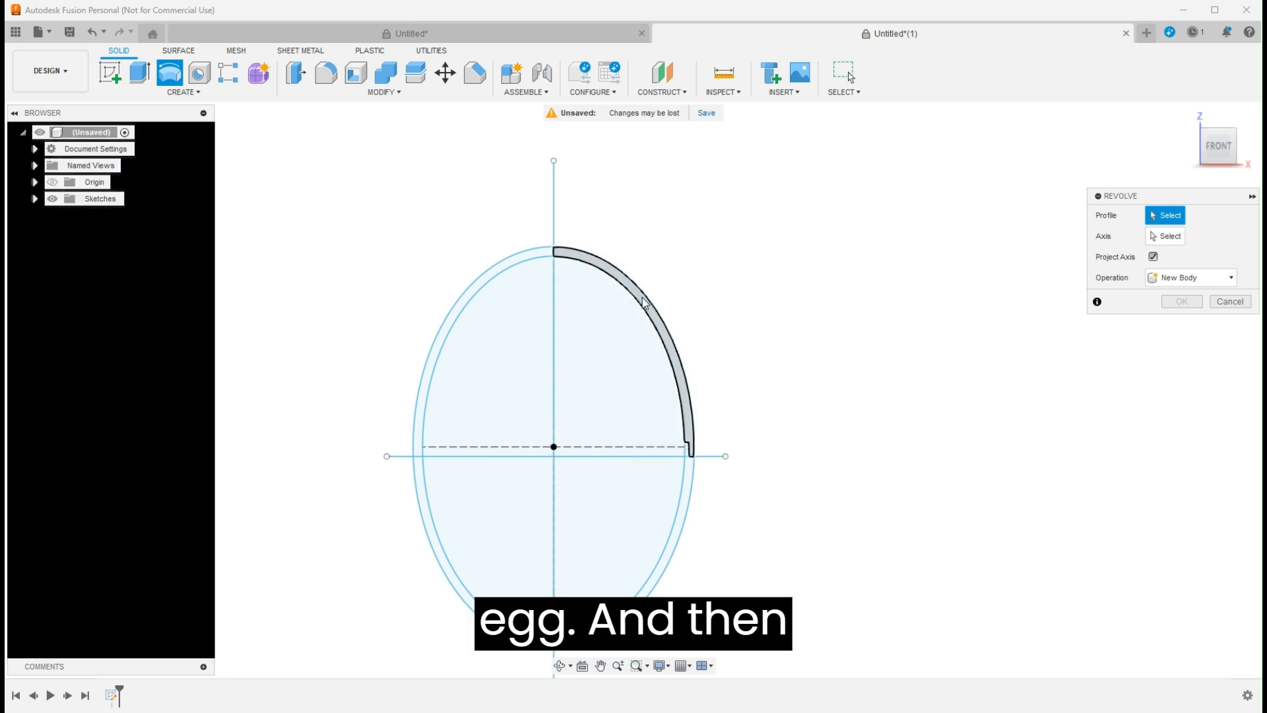
pyautogui.click(622, 323)
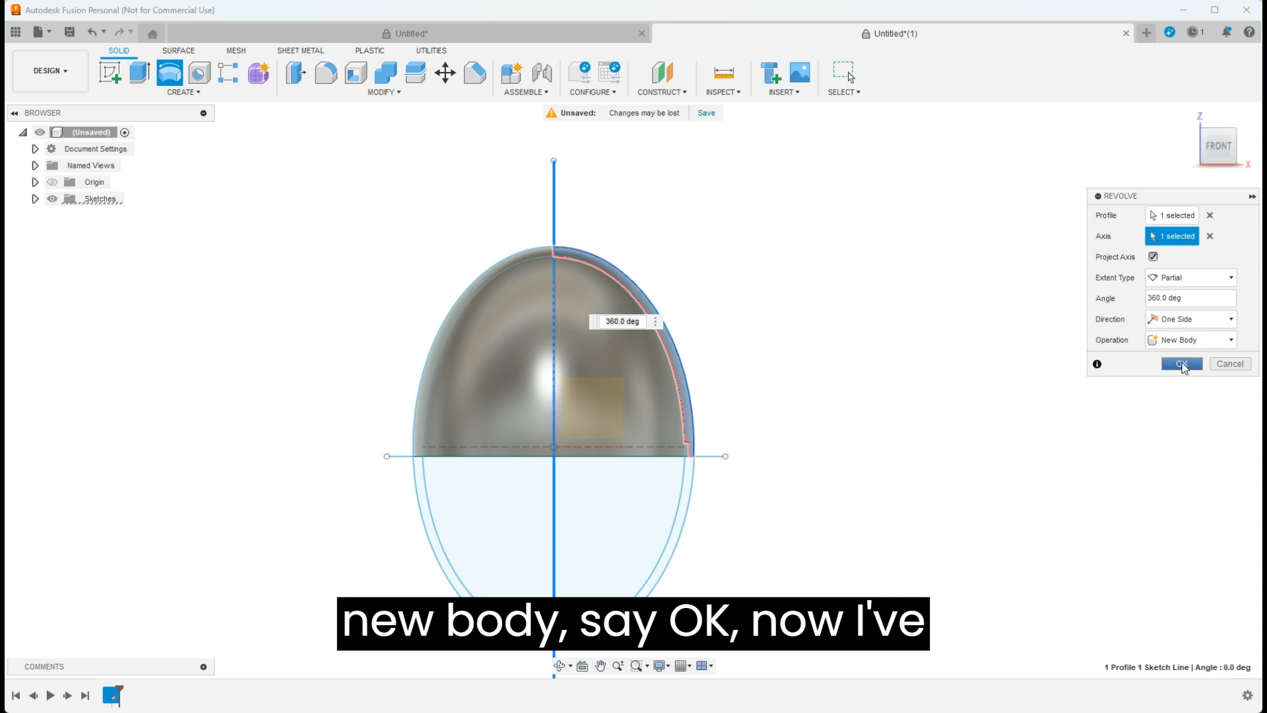
pyautogui.click(1180, 364)
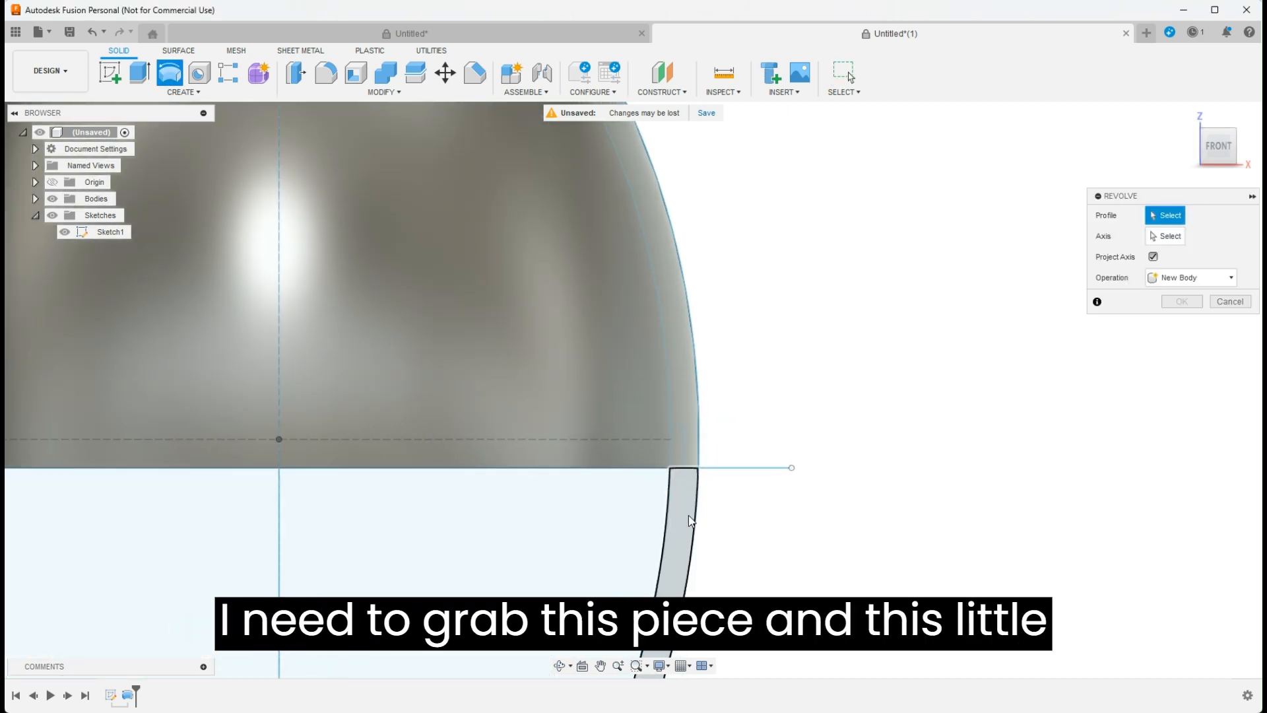
# Step: Revolve the lip and lower shell profiles about the vertical centre line as a new body
pyautogui.click(682, 526)
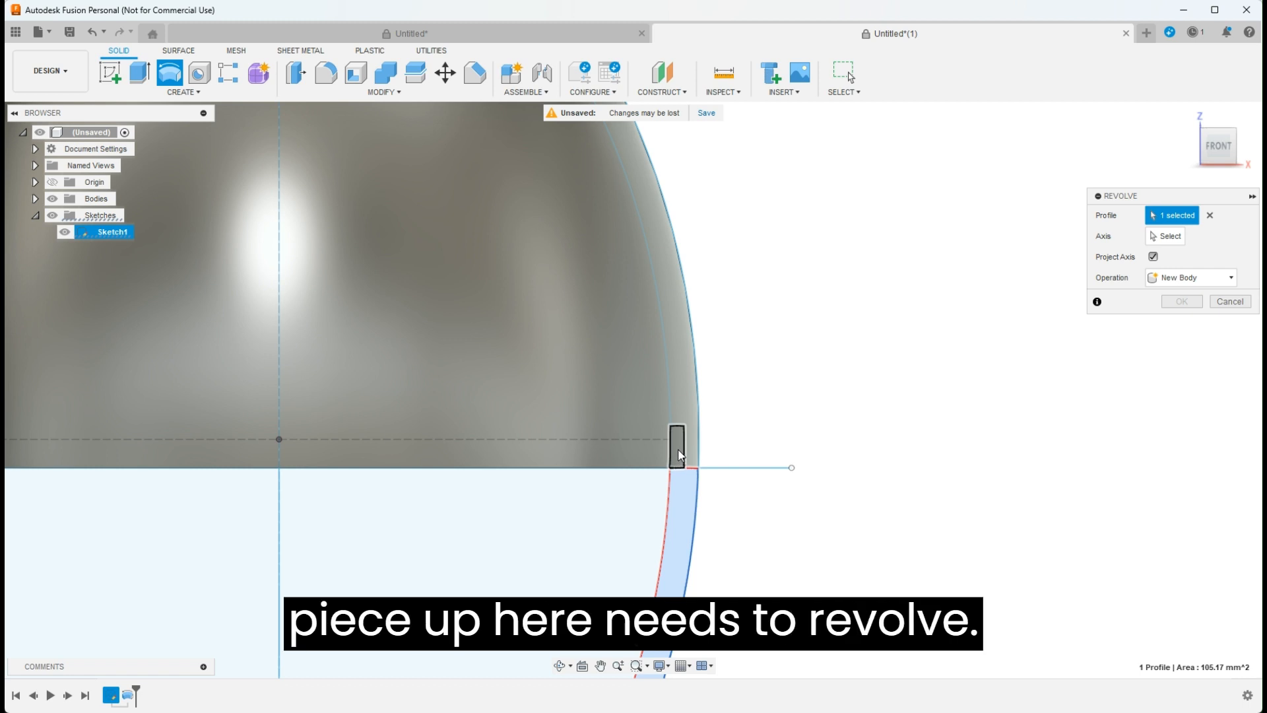
pyautogui.click(677, 449)
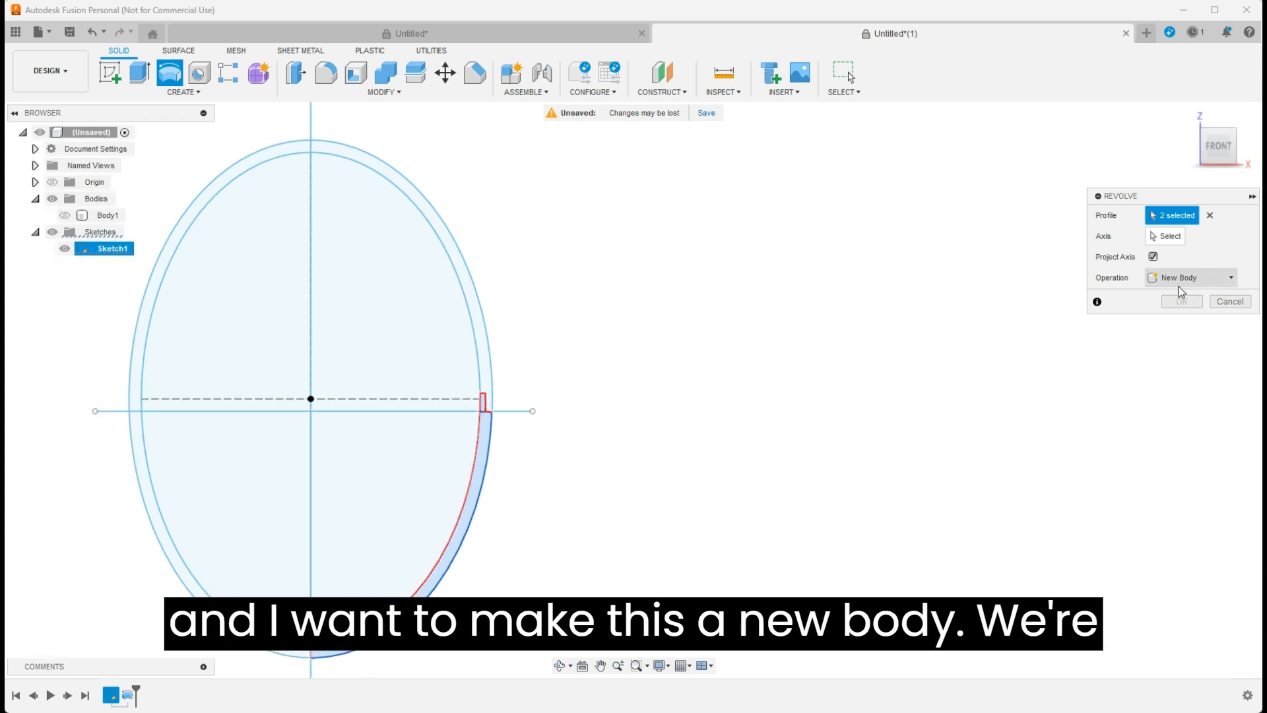
pyautogui.click(1168, 235)
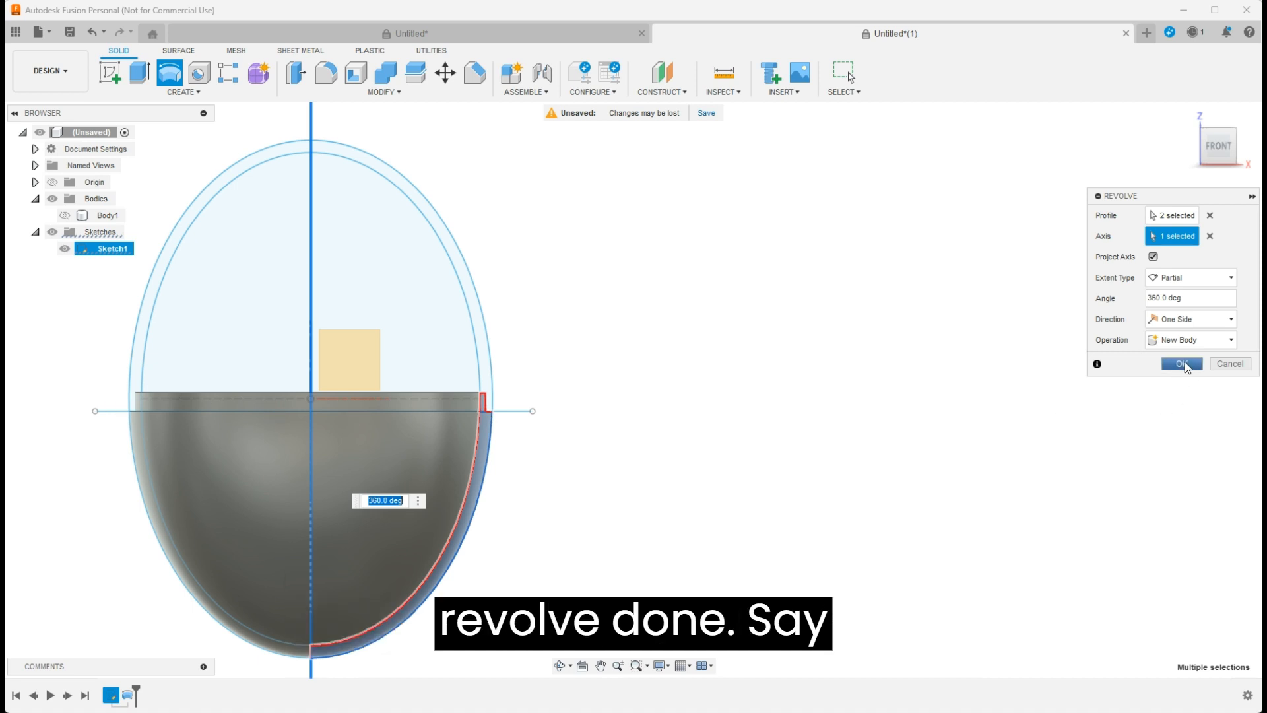
pyautogui.click(1181, 364)
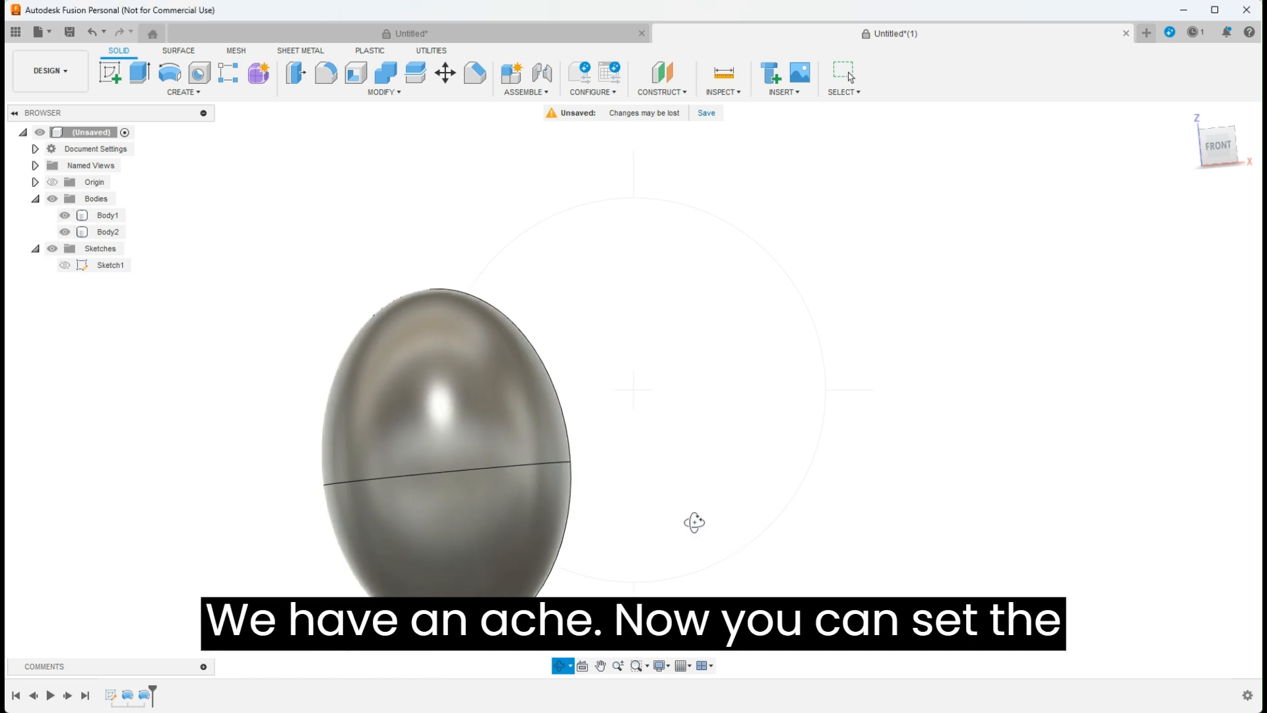
pyautogui.moveTo(388, 471)
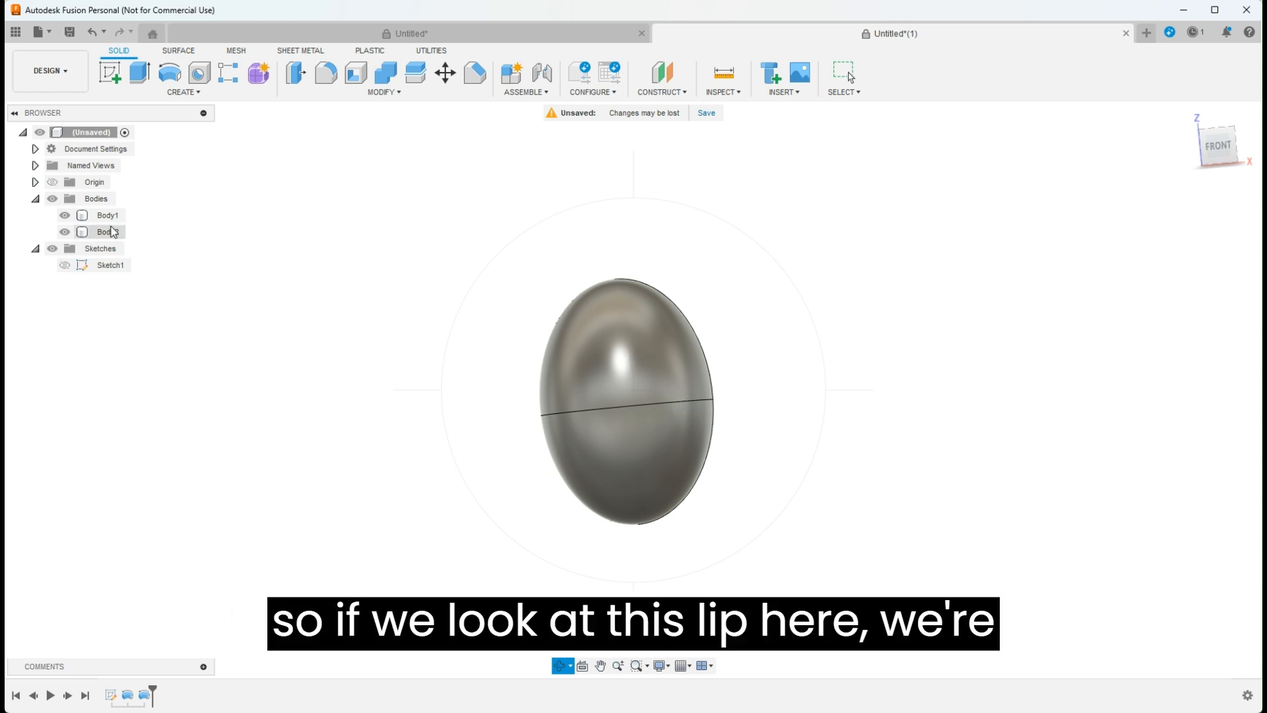
# Step: Hide Body1 so the bottom half's raised lip is exposed
pyautogui.click(64, 233)
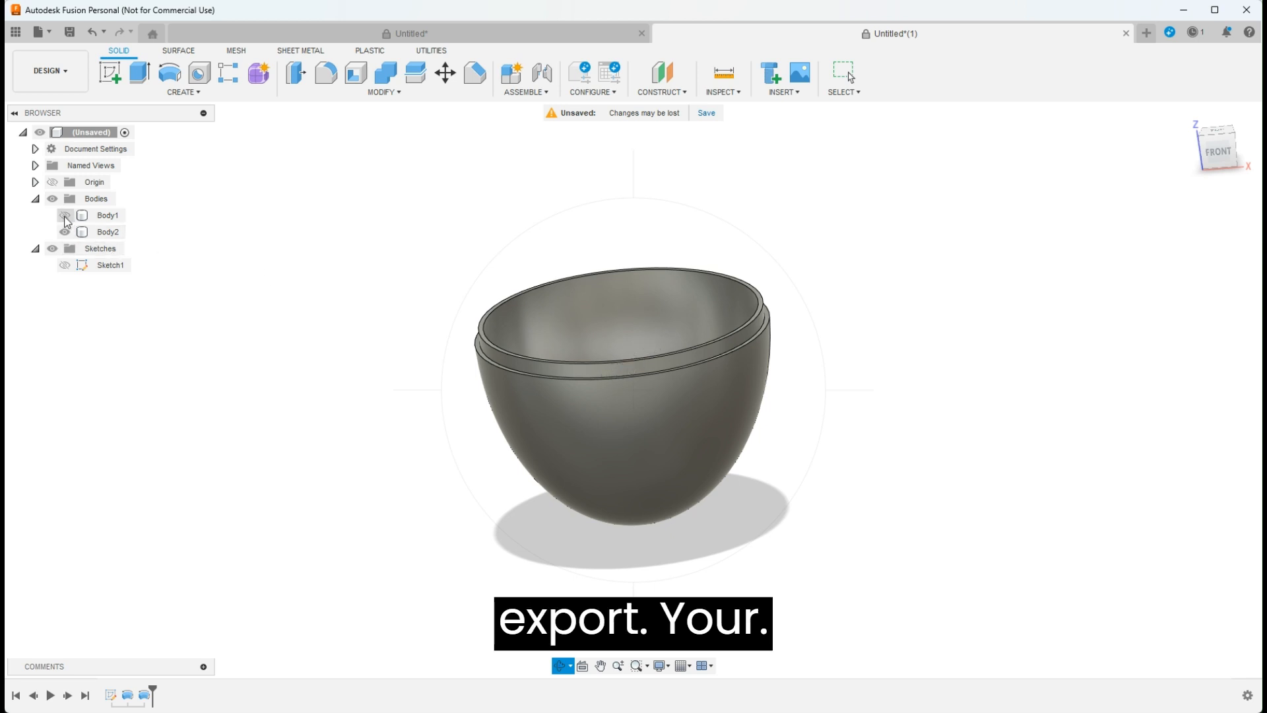
# Step: Make Body1 visible again so the egg shows whole
pyautogui.click(65, 215)
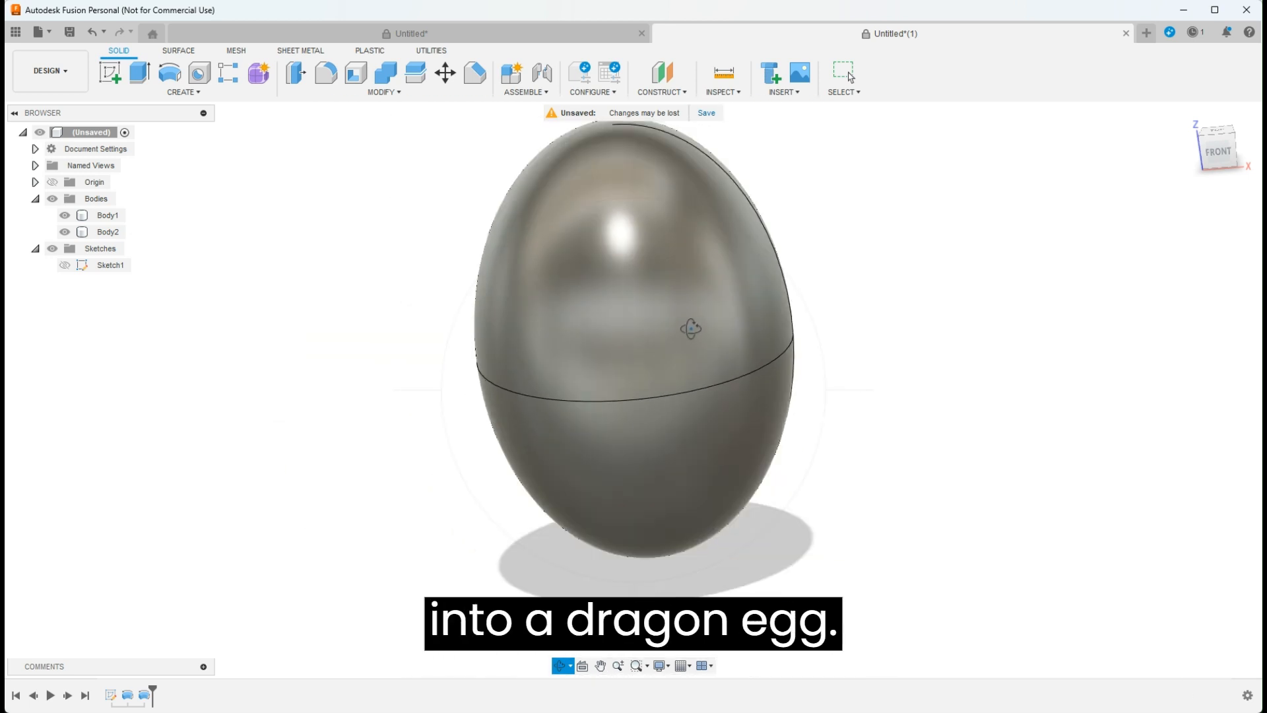
pyautogui.scroll(-3)
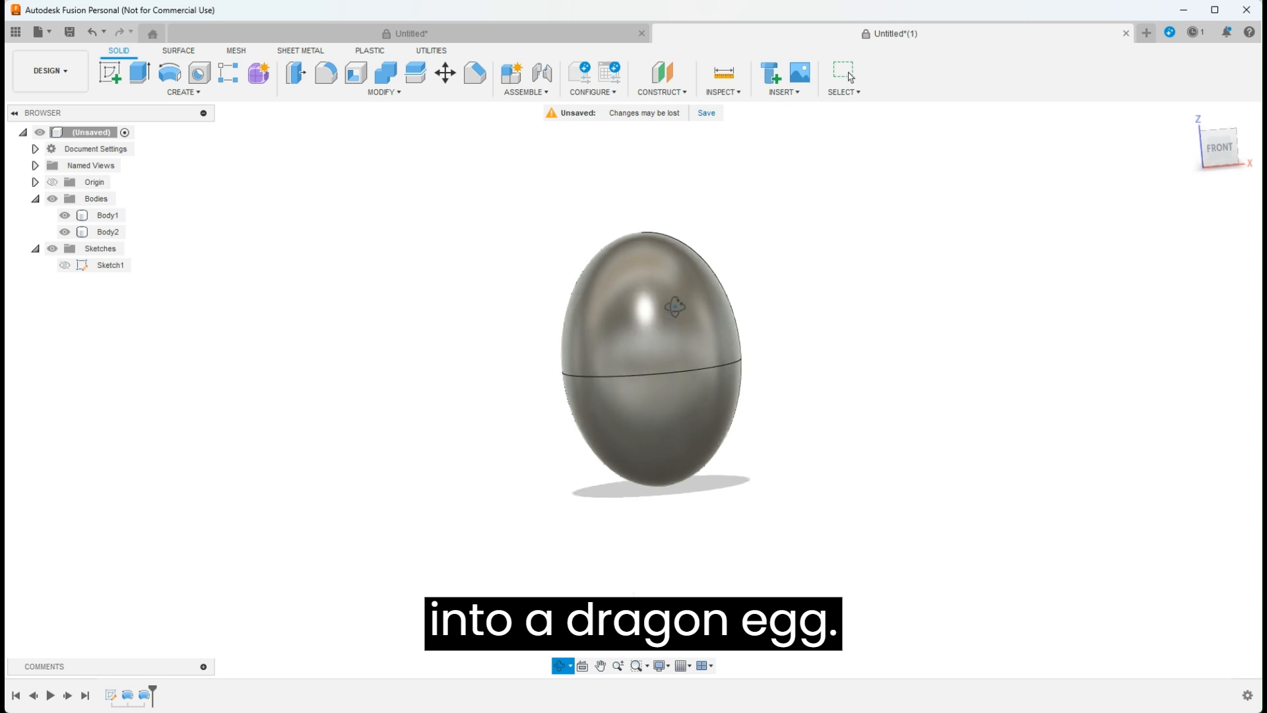
pyautogui.moveTo(674, 308); pyautogui.dragTo(731, 297)
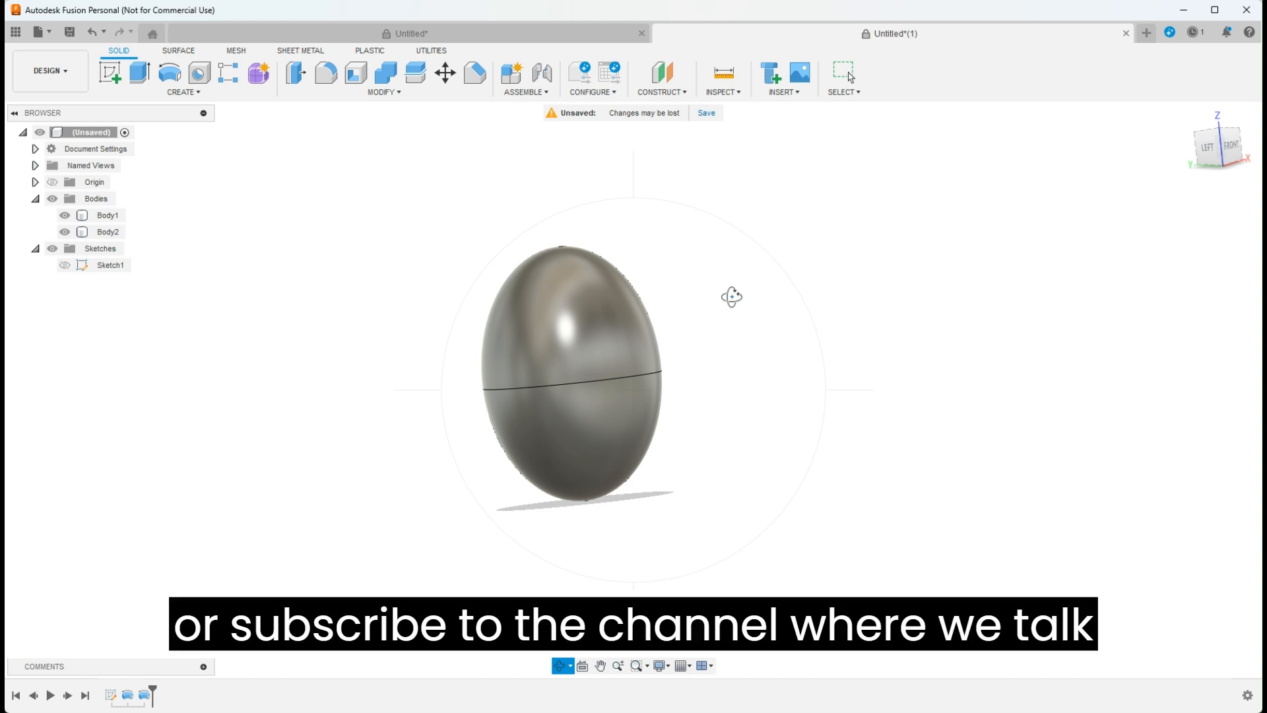
pyautogui.moveTo(553, 351)
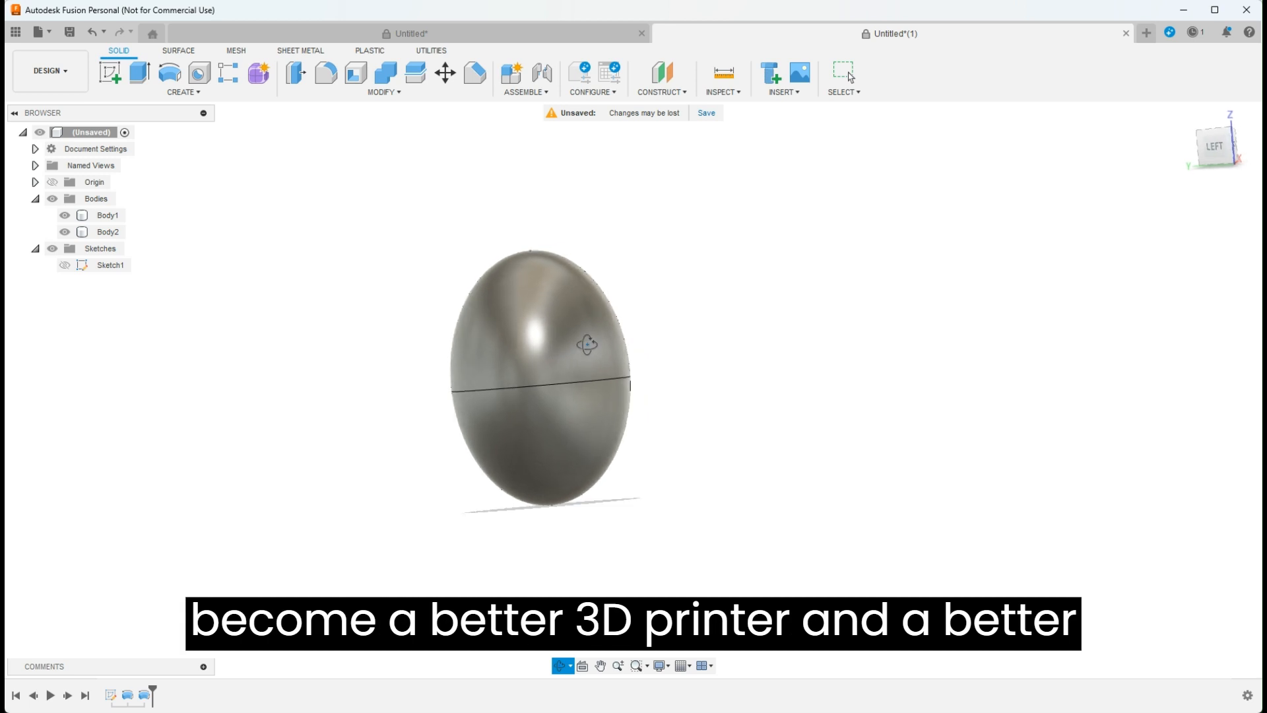
pyautogui.moveTo(566, 343); pyautogui.dragTo(621, 282)
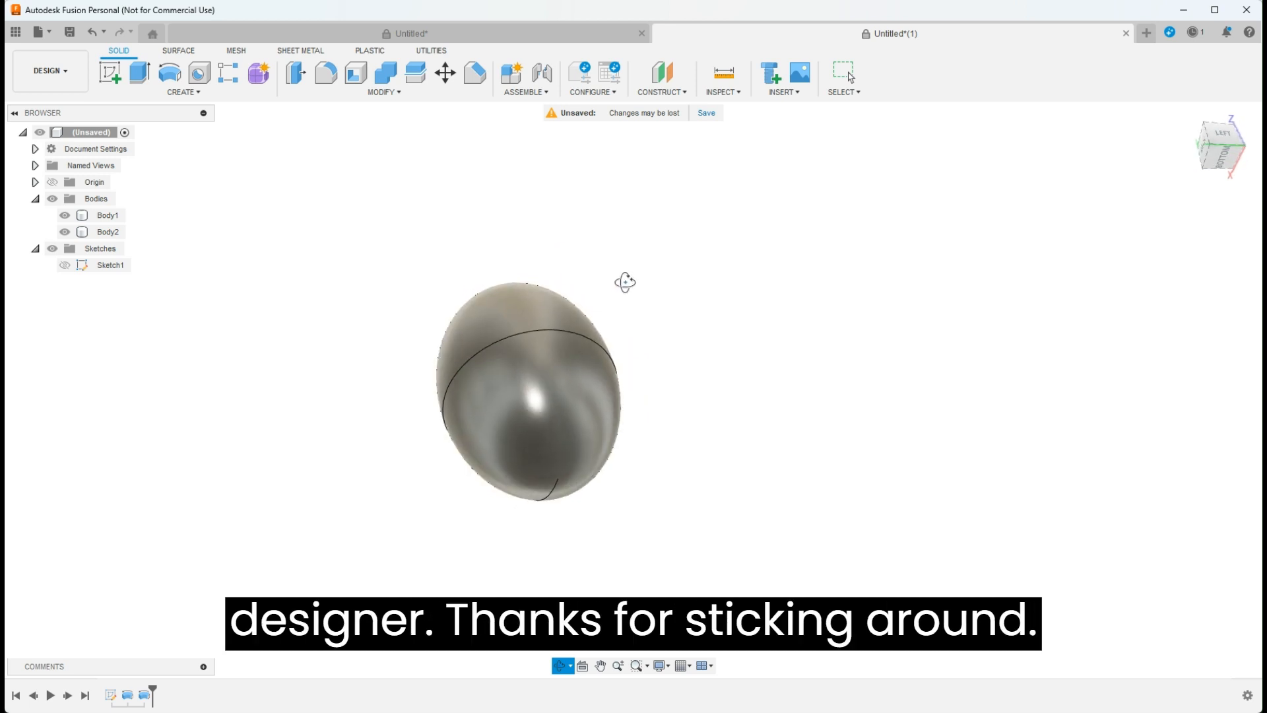